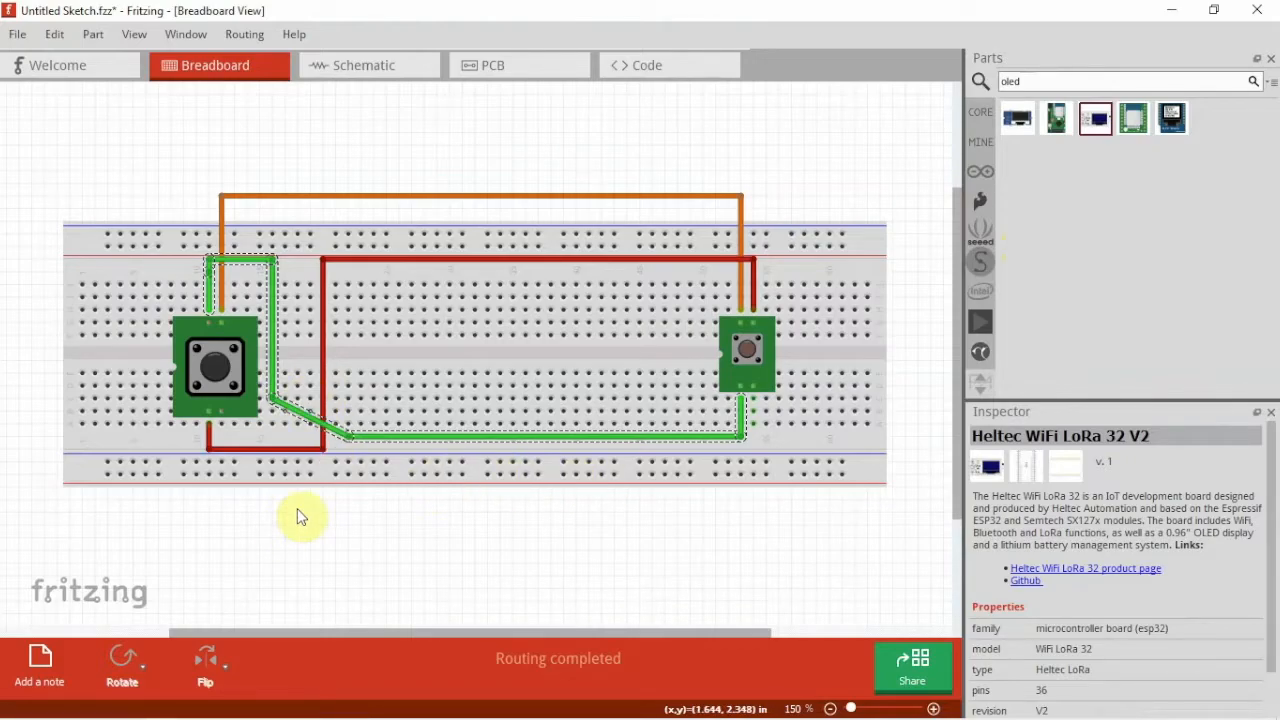
{"action": "mouse_move", "coordinate": [316, 508]}
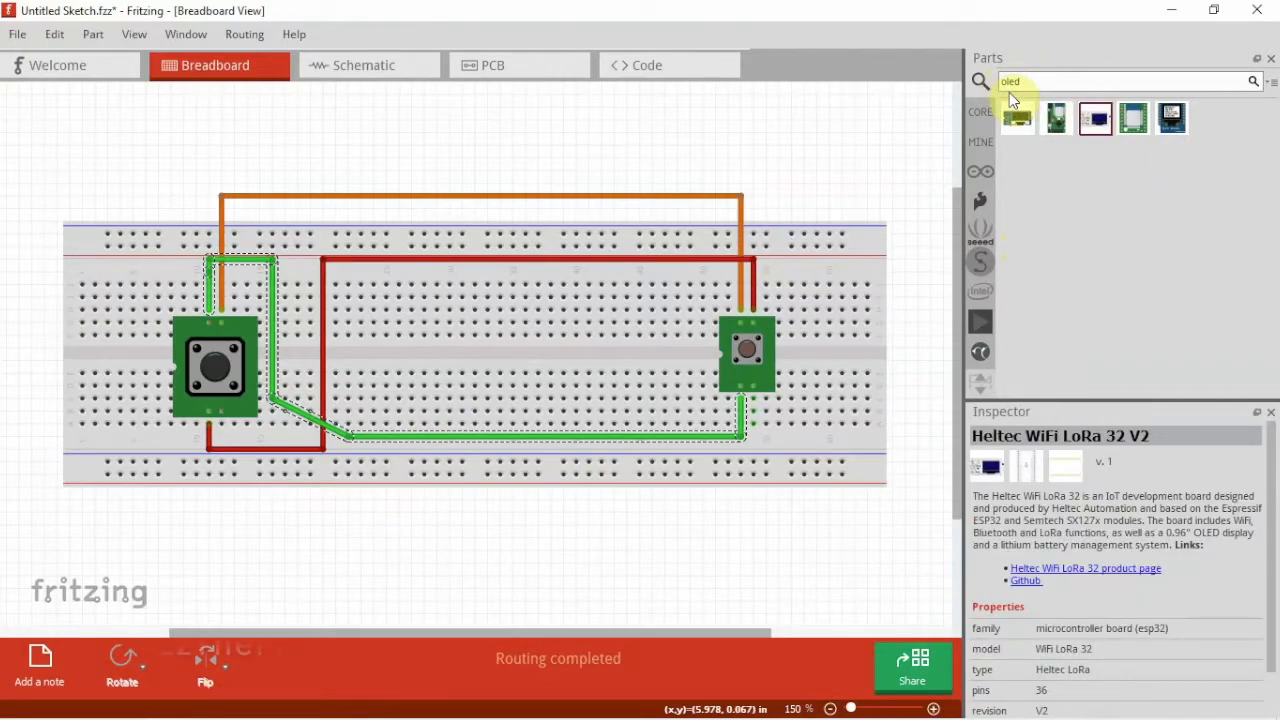
Select the Grove OLED 128x96 result in the 'oled' search to view its details.
{"action": "left_click", "coordinate": [1055, 118]}
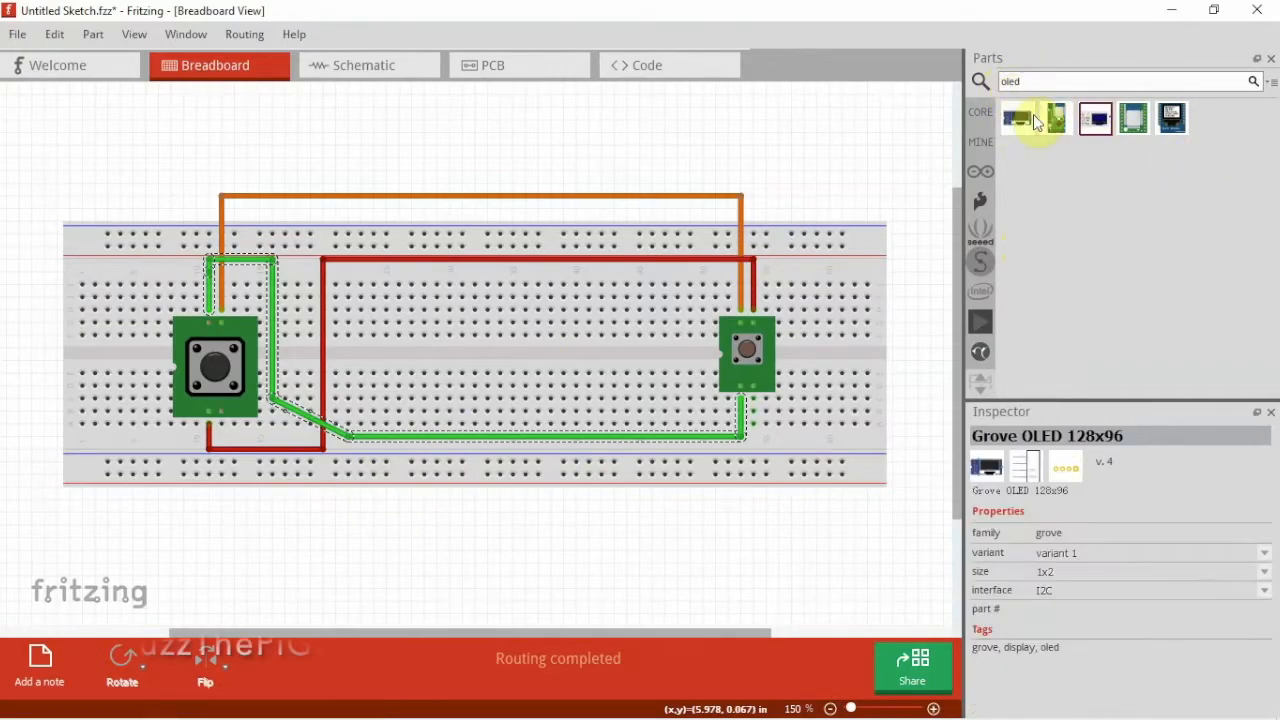
{"action": "left_click", "coordinate": [1171, 118]}
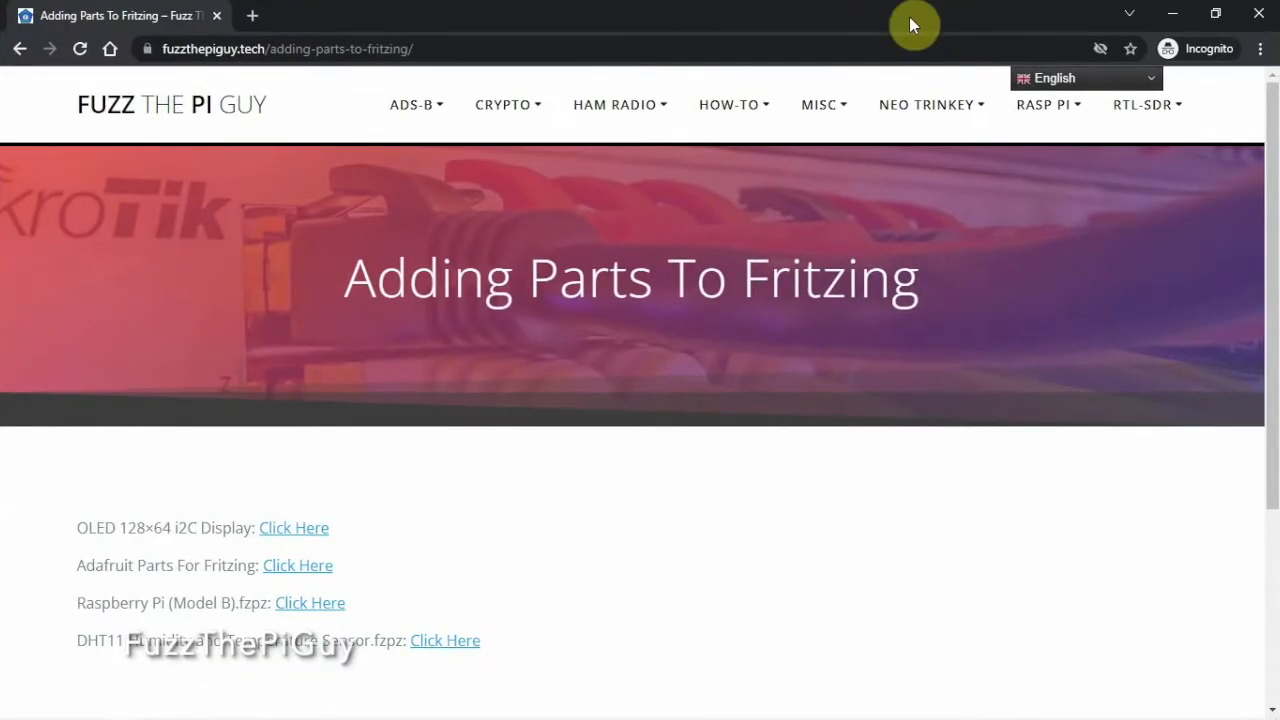
{"action": "mouse_move", "coordinate": [288, 552]}
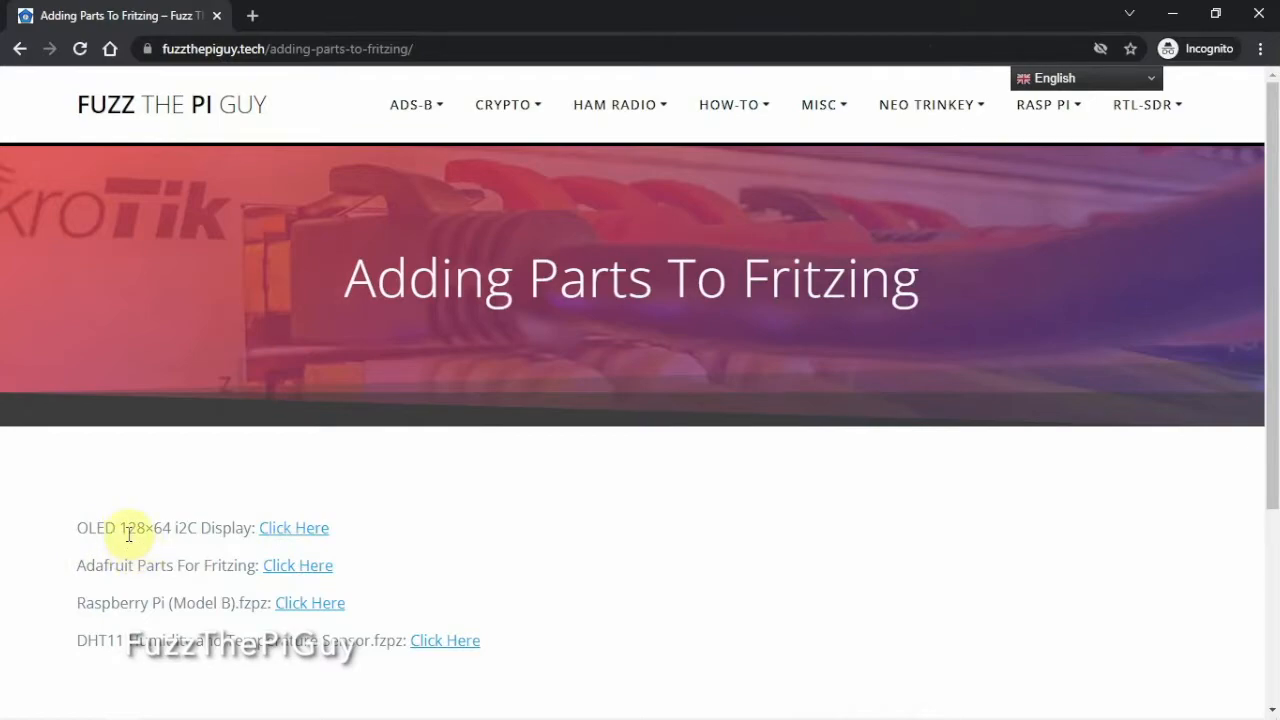
{"action": "mouse_move", "coordinate": [295, 527]}
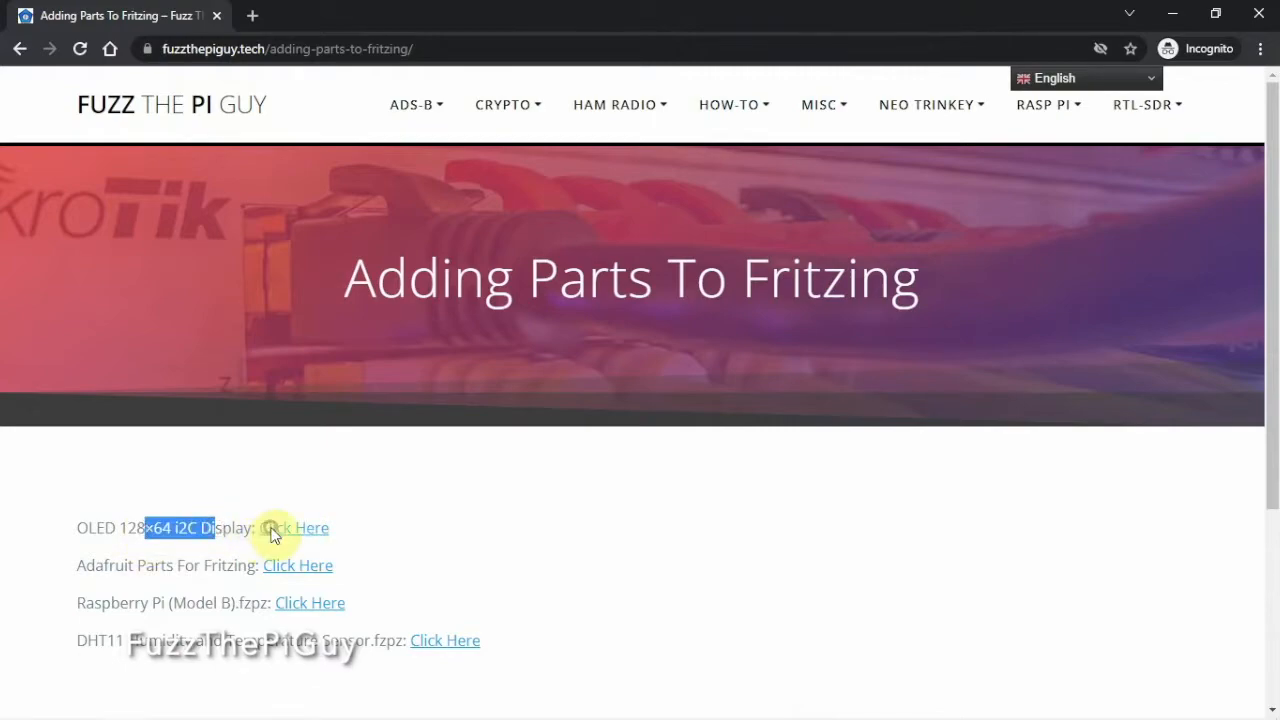
Download the OLED 128×64 i2C Display .fzpz part from the Adding Parts page.
{"action": "left_click", "coordinate": [294, 527]}
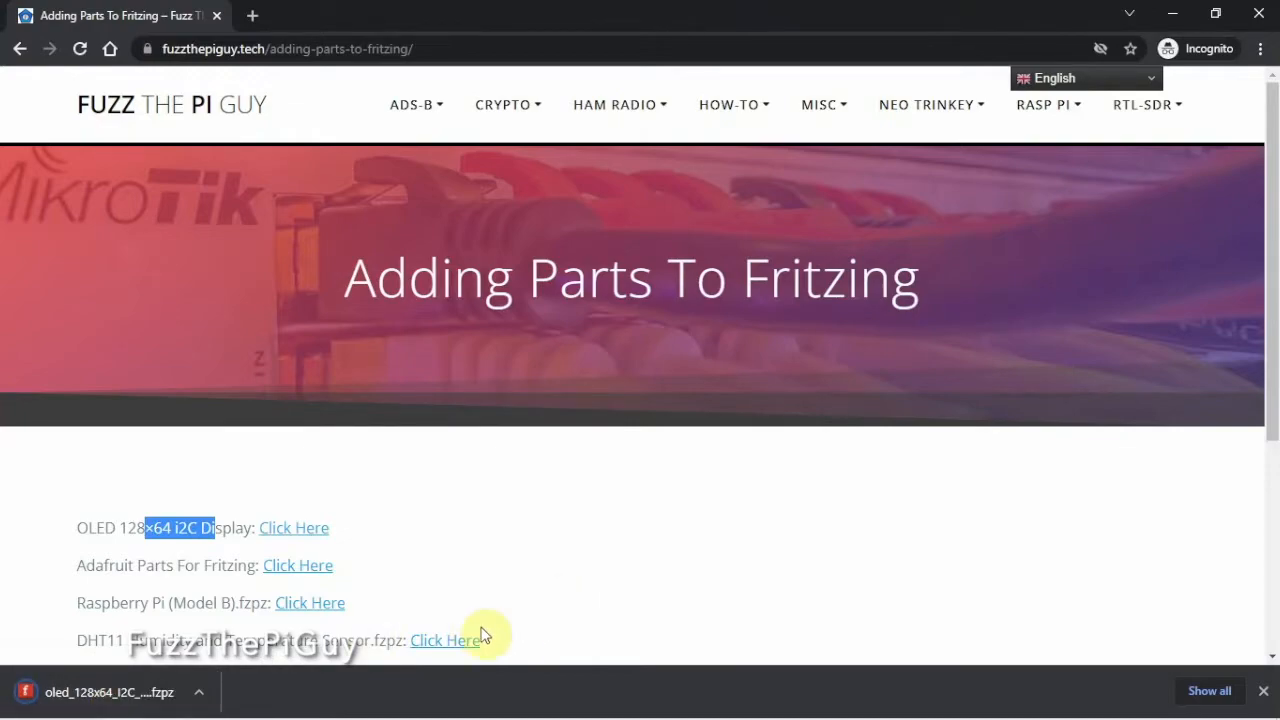
{"action": "mouse_move", "coordinate": [108, 692]}
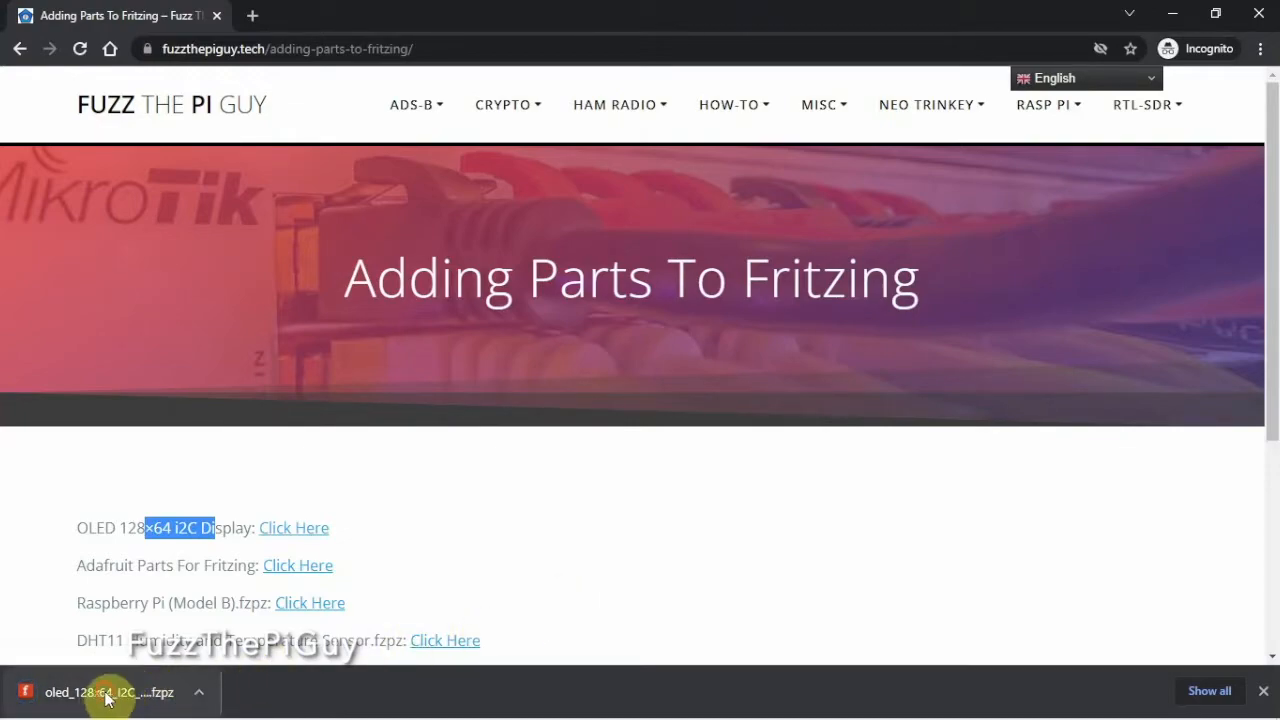
Open oled_128x64_I2C_monochrome_display.fzpz from Chrome's download bar in Fritzing.
{"action": "left_click", "coordinate": [108, 692]}
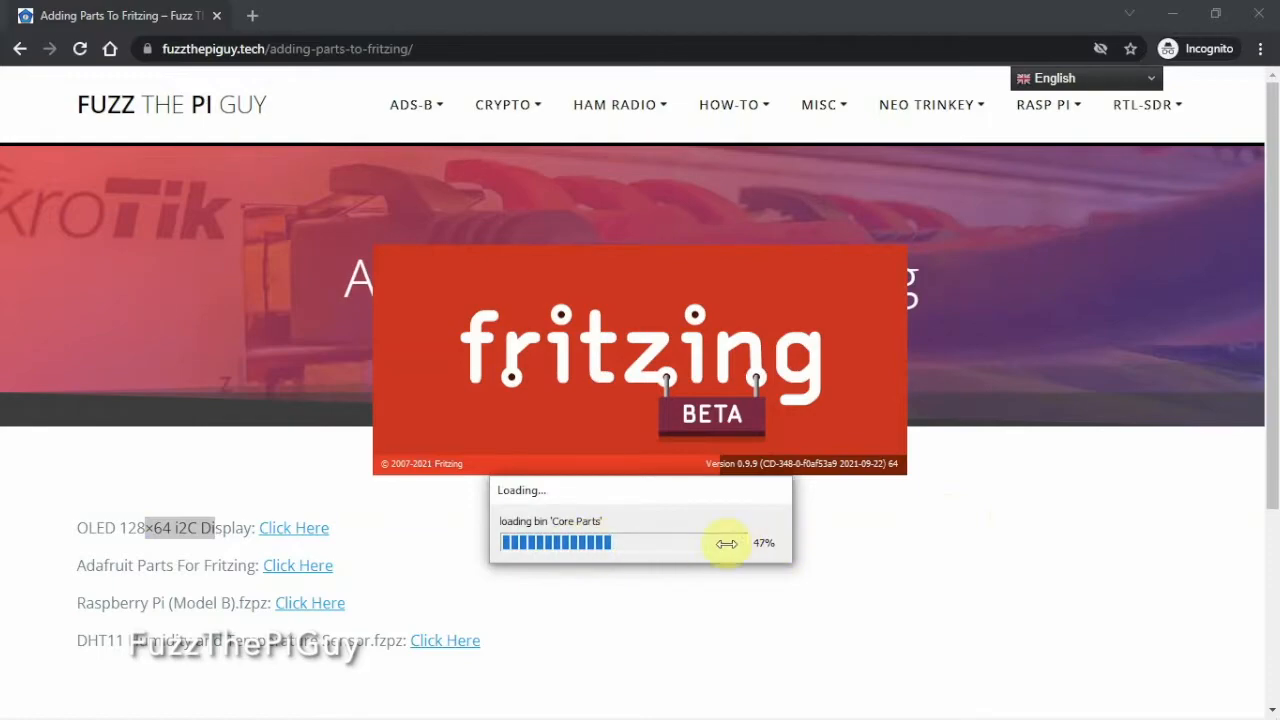
{"action": "mouse_move", "coordinate": [700, 550]}
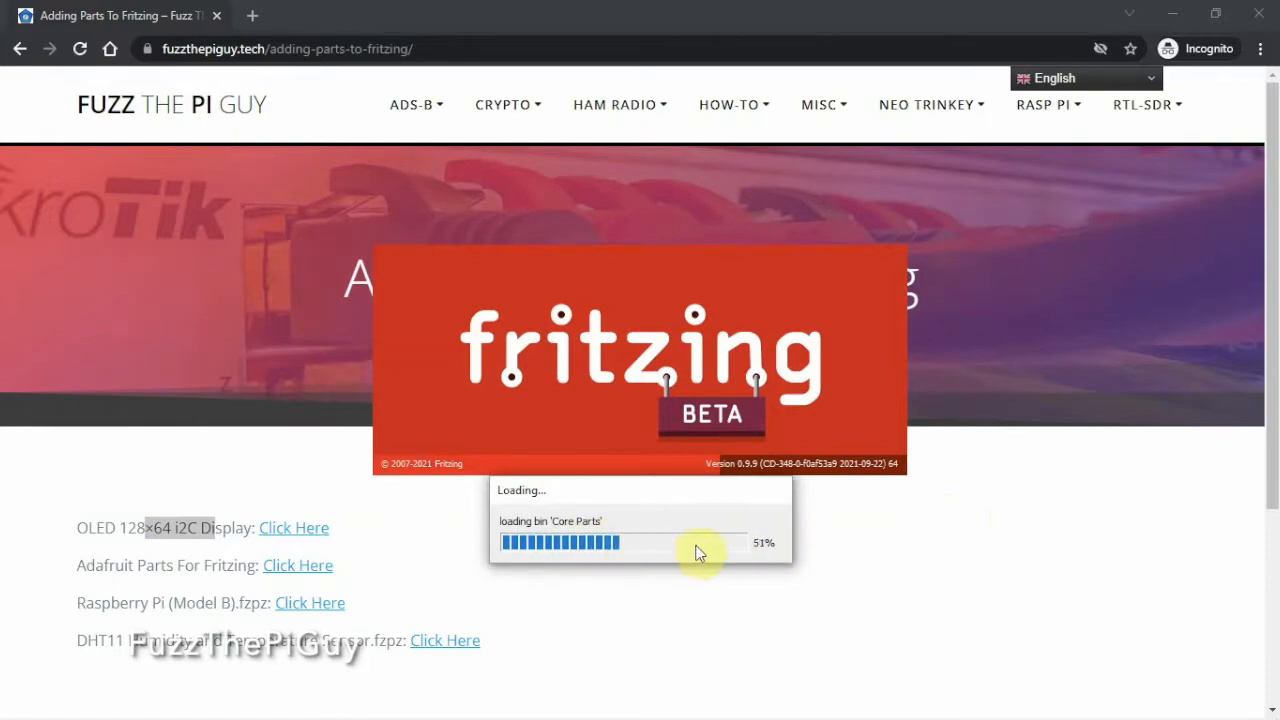
{"action": "mouse_move", "coordinate": [957, 195]}
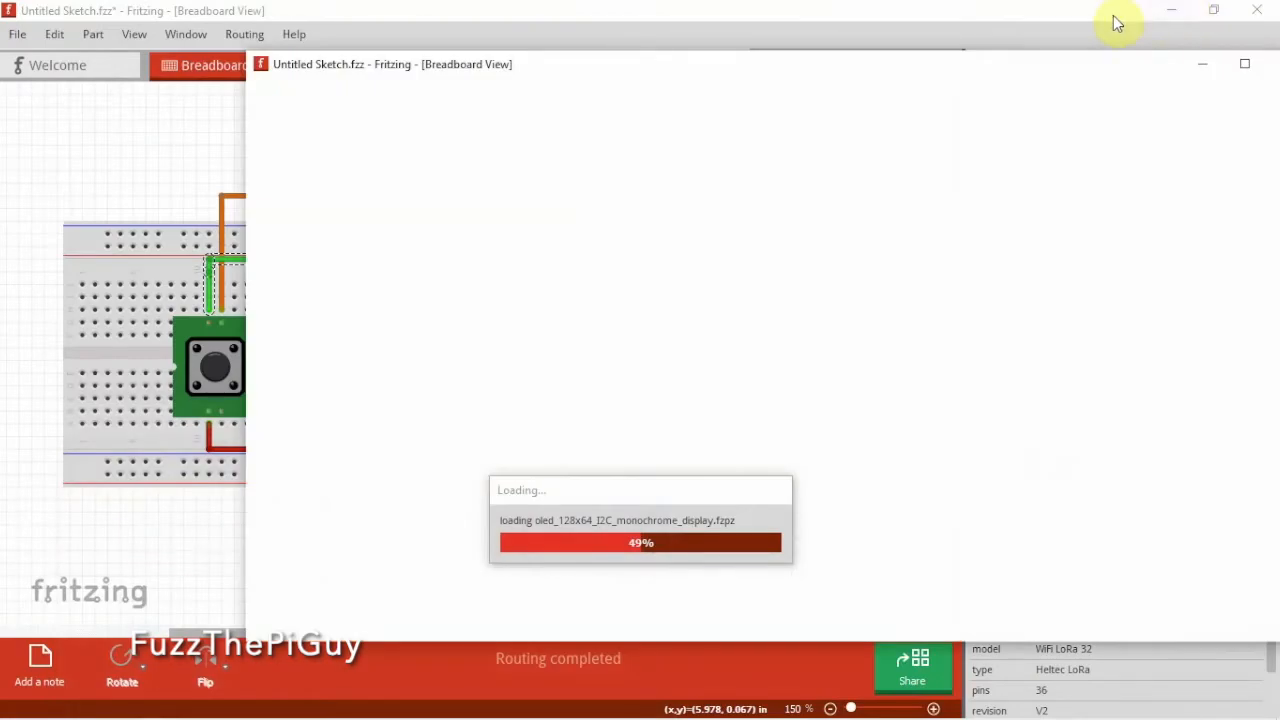
{"action": "mouse_move", "coordinate": [893, 15]}
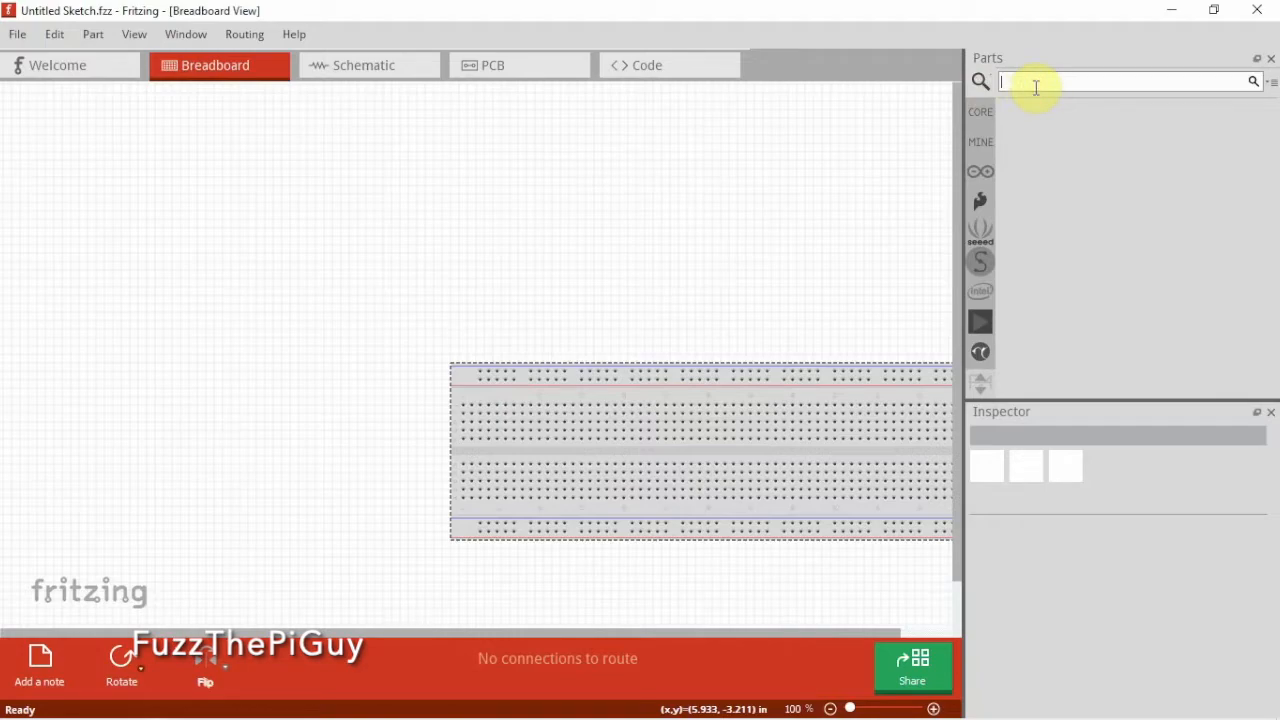
Search parts for 'oled' and place the OLED 128x64 display on the breadboard.
{"action": "type", "text": "oled"}
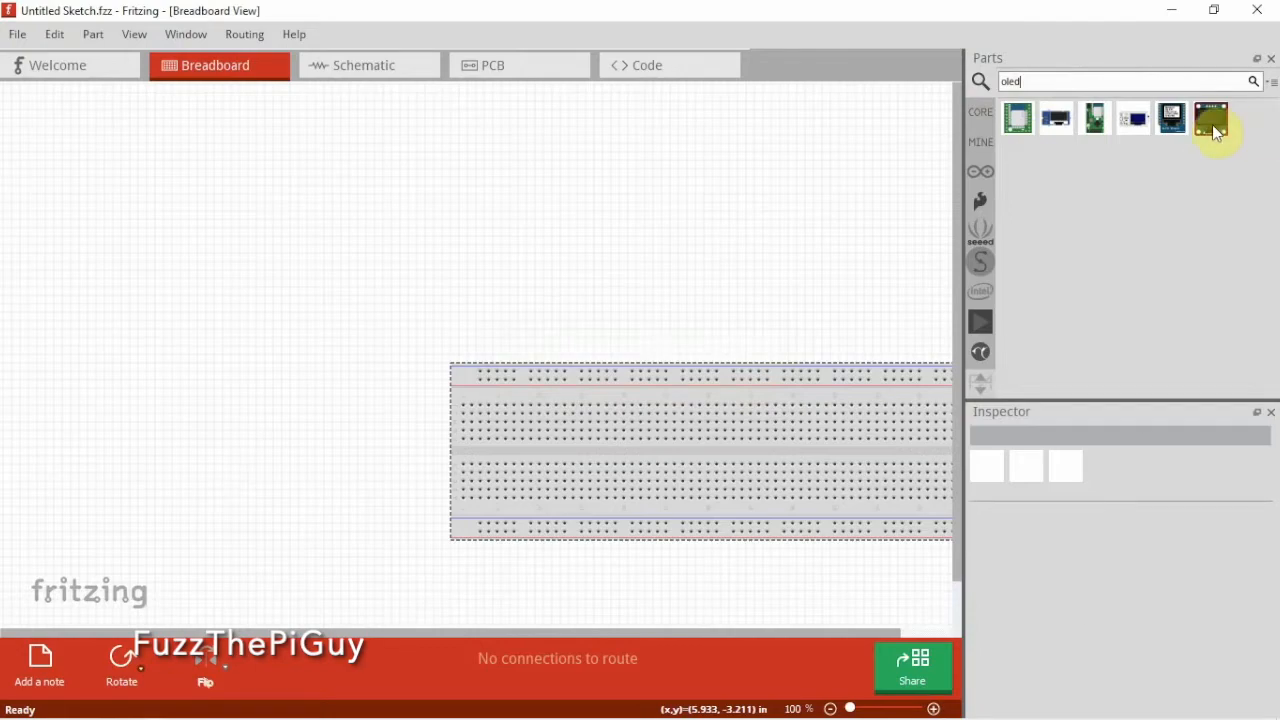
{"action": "left_click_drag", "start_coordinate": [1211, 118], "coordinate": [640, 418]}
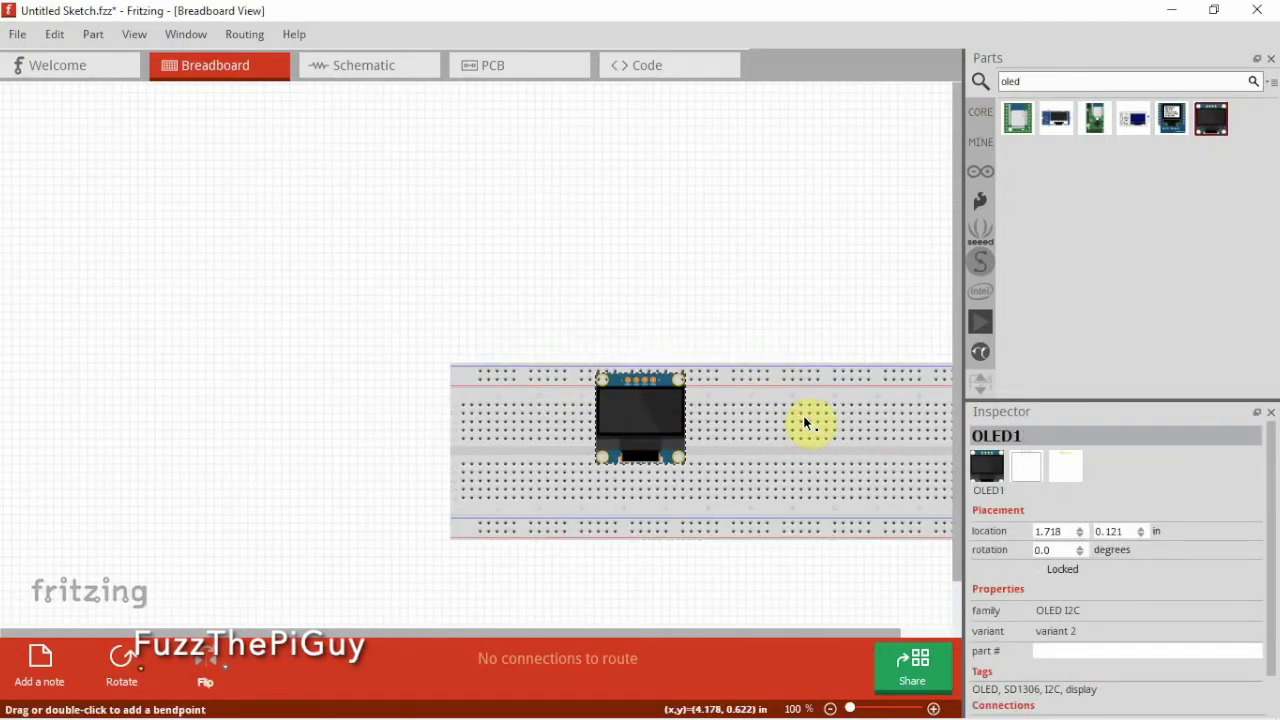
{"action": "mouse_move", "coordinate": [810, 425]}
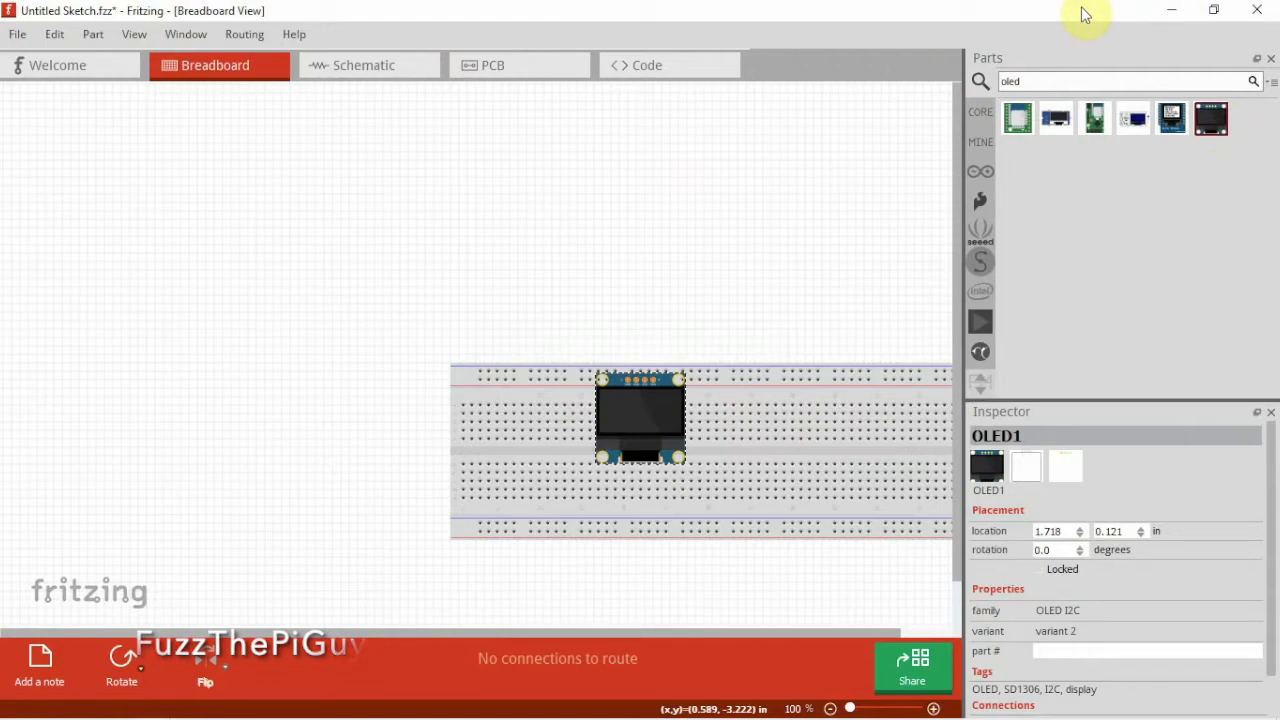
Add a second OLED 128x64 display as OLED2, positioned right of OLED1.
{"action": "left_click", "coordinate": [1018, 118]}
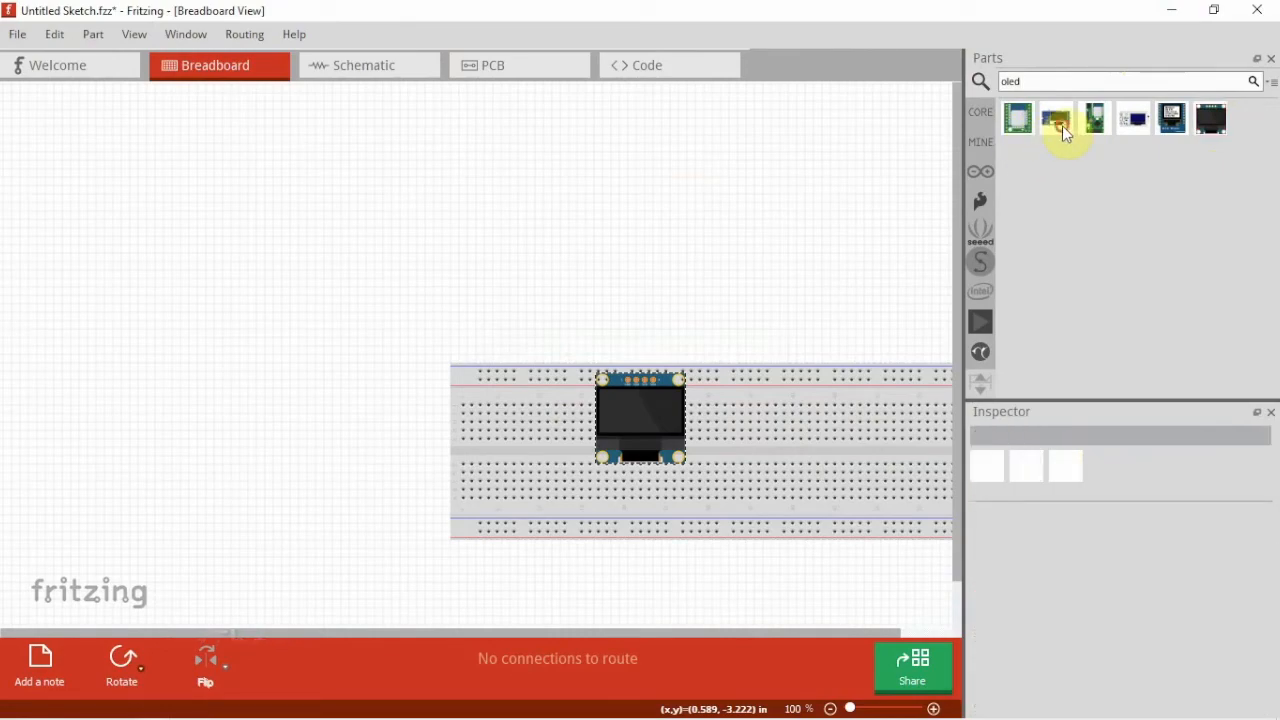
{"action": "left_click", "coordinate": [1210, 118]}
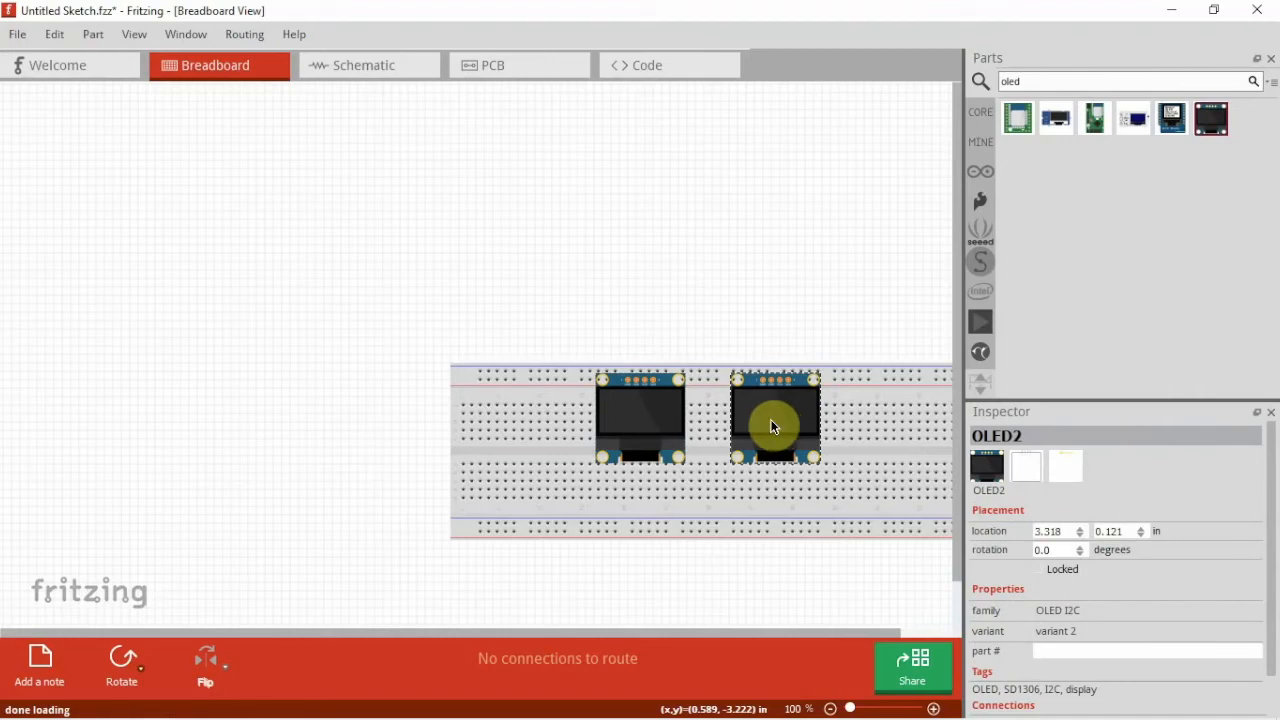
{"action": "mouse_move", "coordinate": [773, 433]}
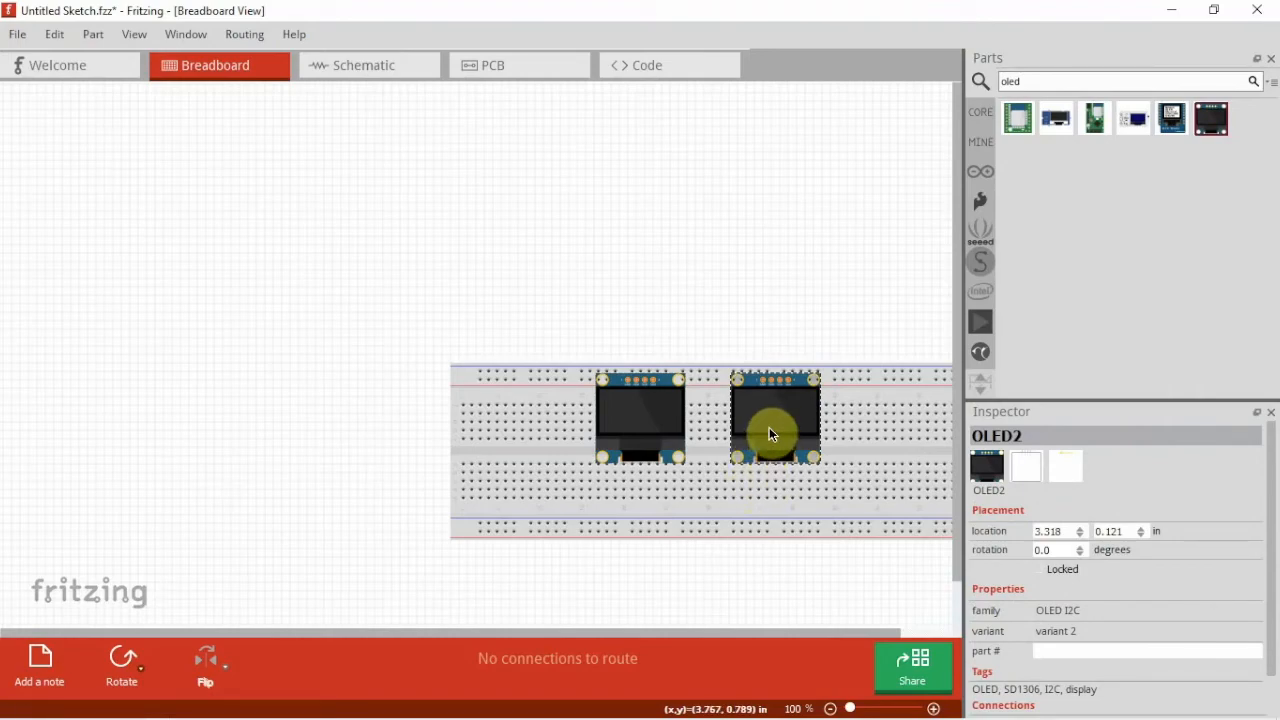
{"action": "left_click_drag", "start_coordinate": [775, 430], "coordinate": [768, 443]}
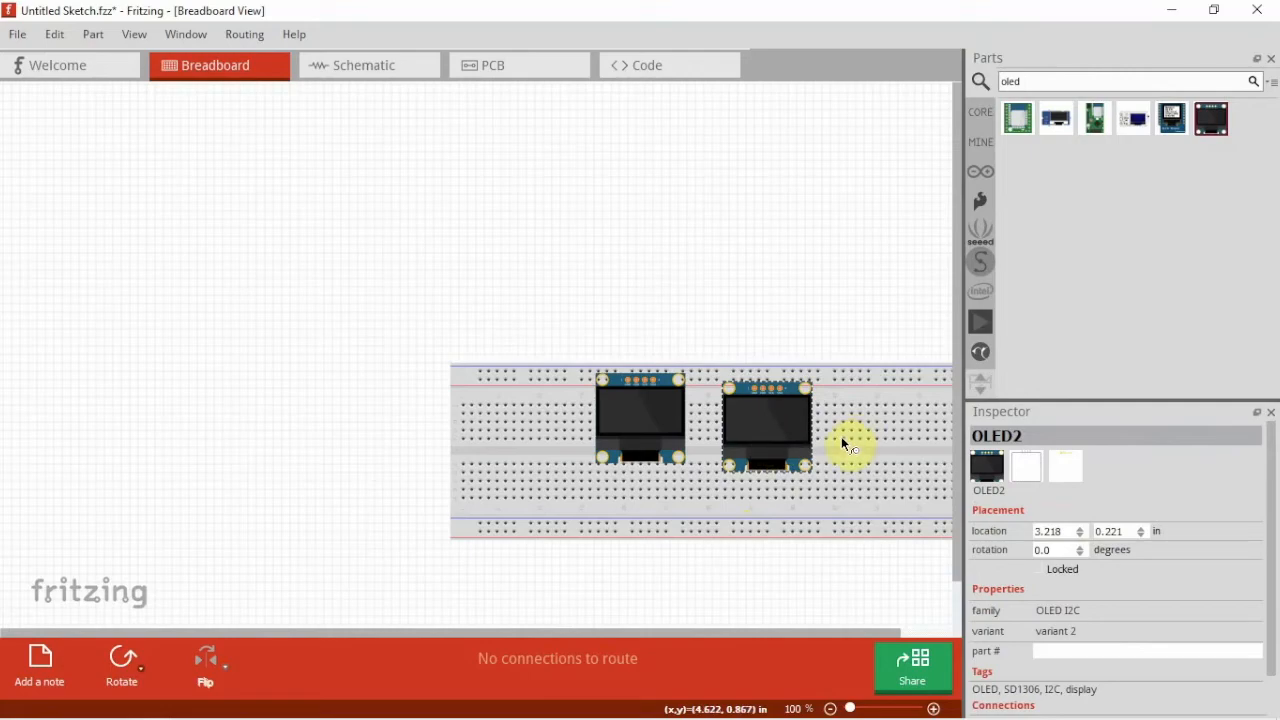
{"action": "mouse_move", "coordinate": [850, 445]}
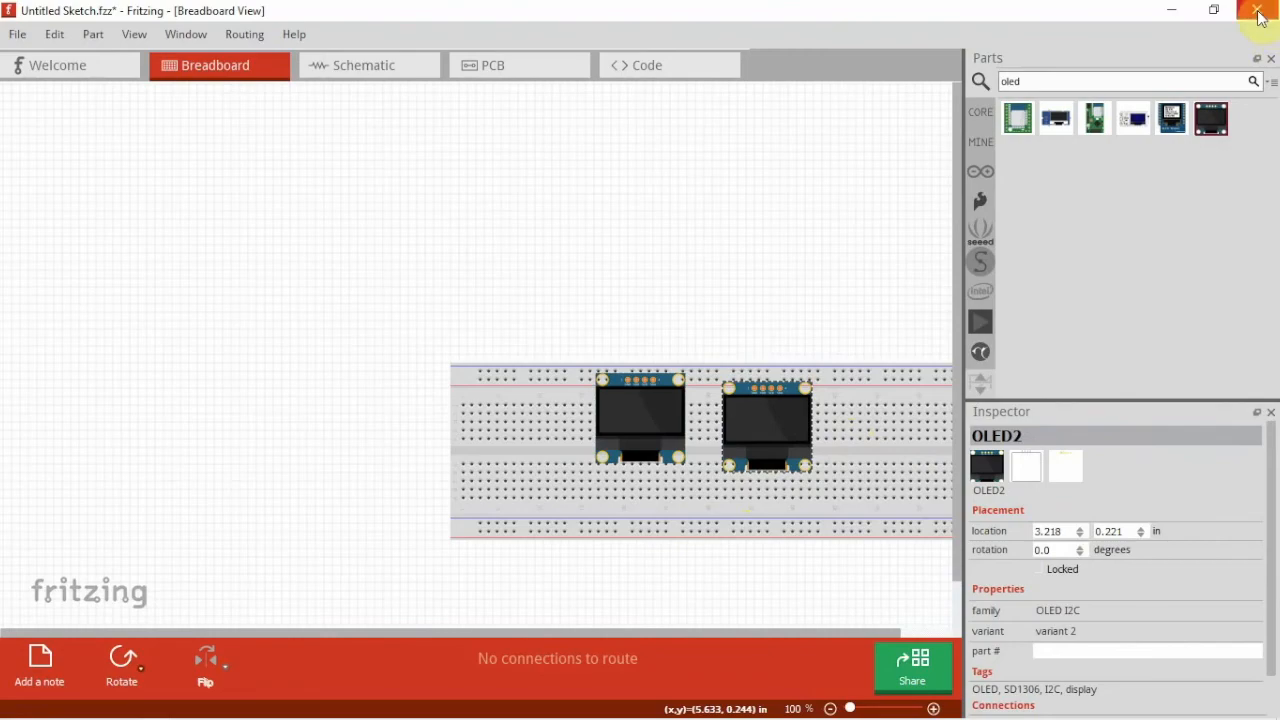
{"action": "mouse_move", "coordinate": [1105, 11]}
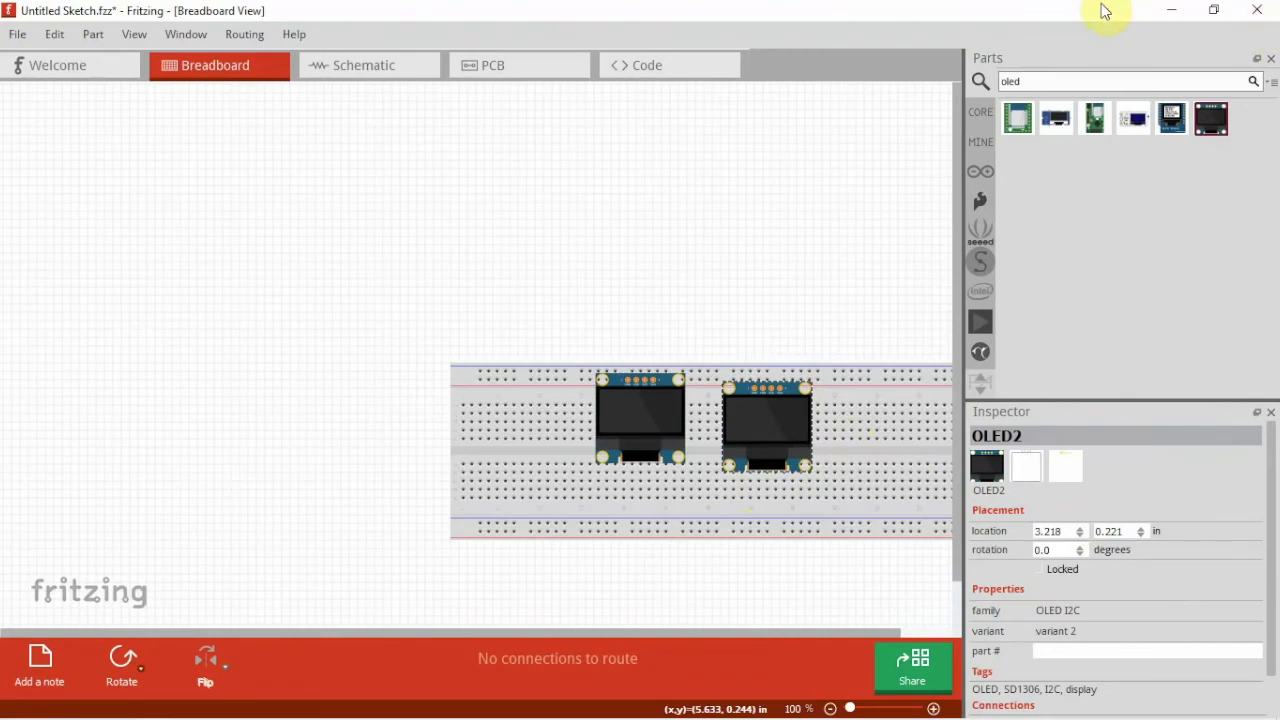